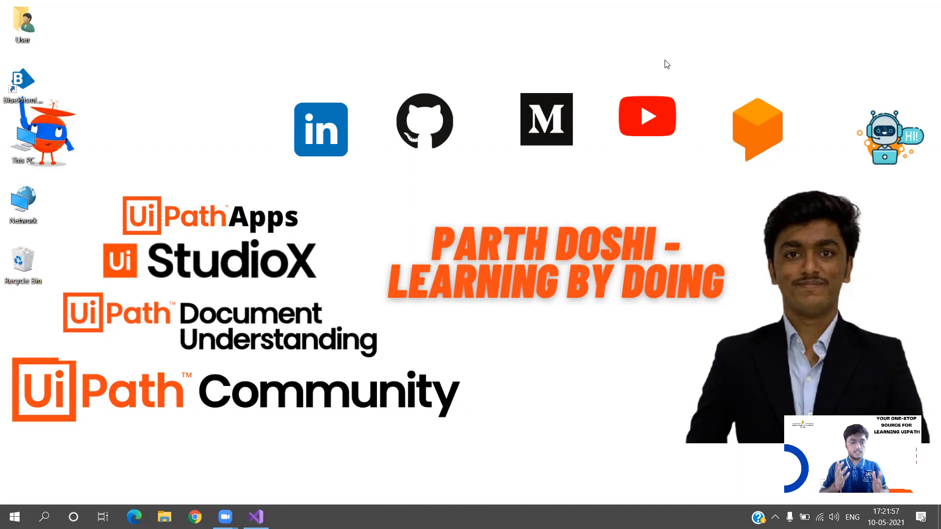
pyautogui.moveTo(283, 501)
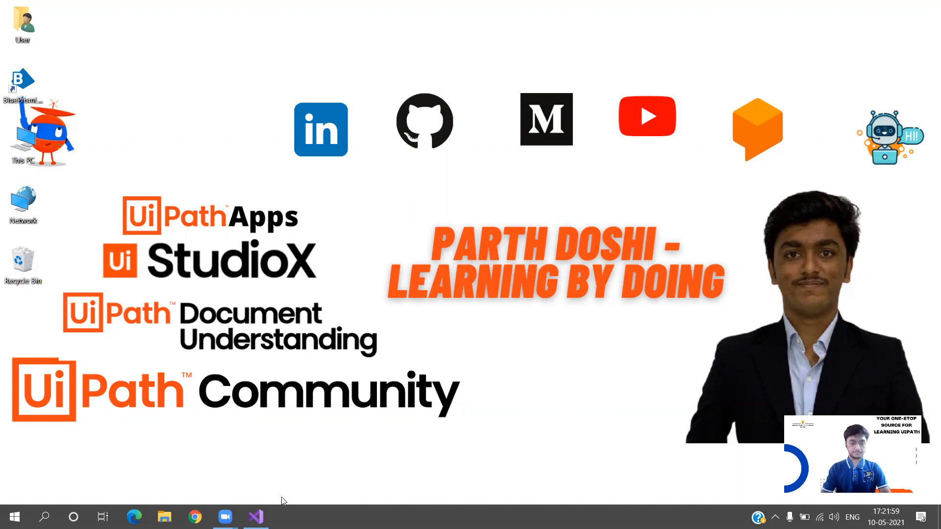
# Switch to the open LearningUiPathCoding project in Visual Studio from the taskbar
pyautogui.click(254, 517)
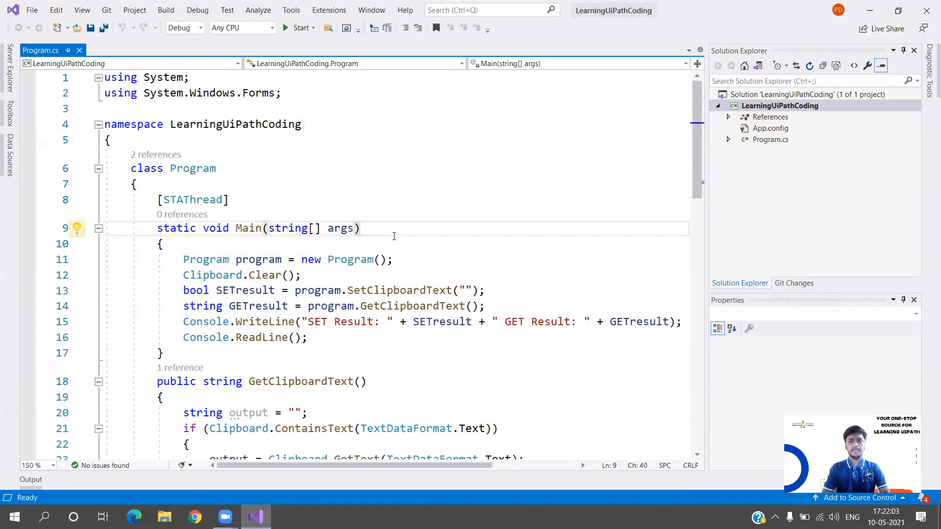
pyautogui.moveTo(500, 73)
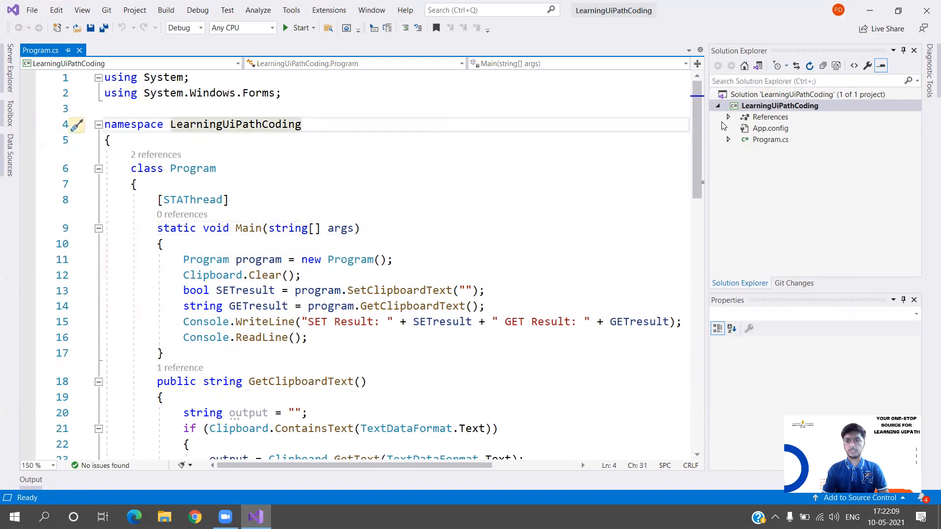
# Expand References in Solution Explorer to show Analyzers and System.Windows.Forms
pyautogui.click(729, 116)
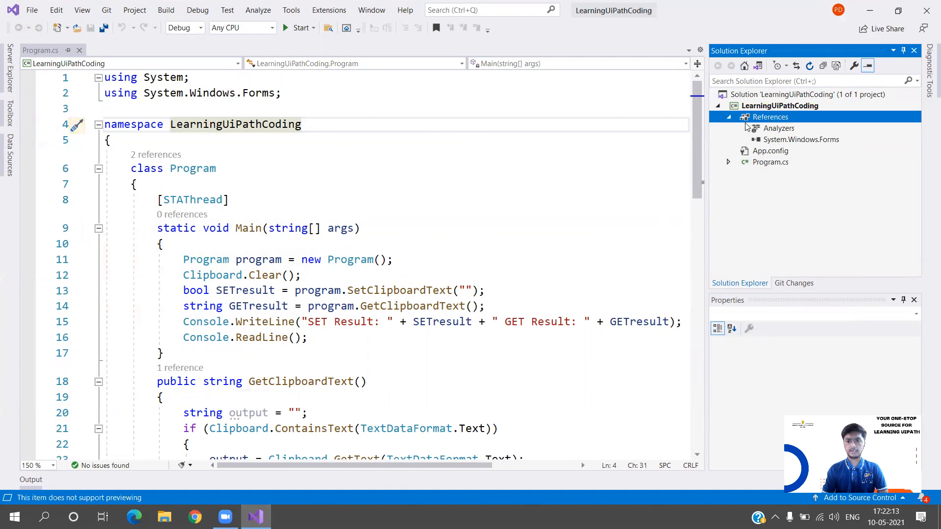
pyautogui.moveTo(840, 134)
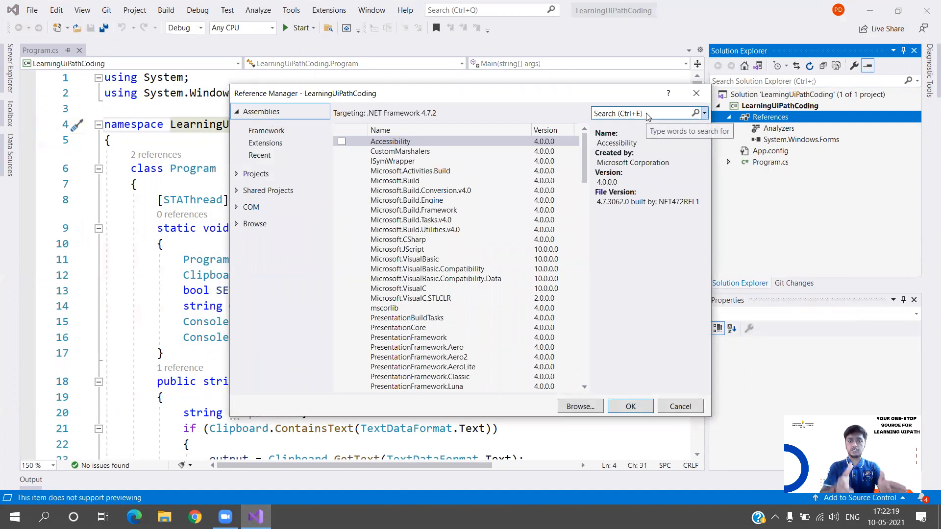
pyautogui.click(637, 113)
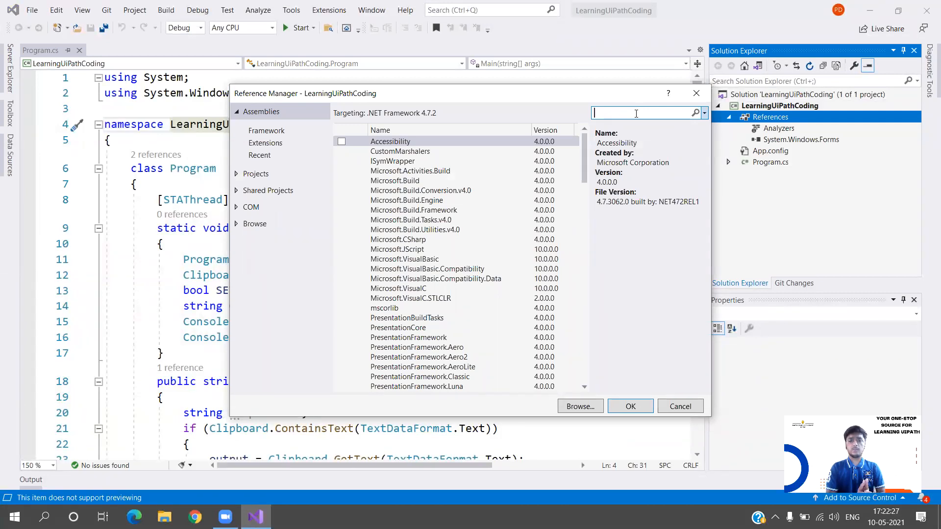
pyautogui.write('System.Windo')
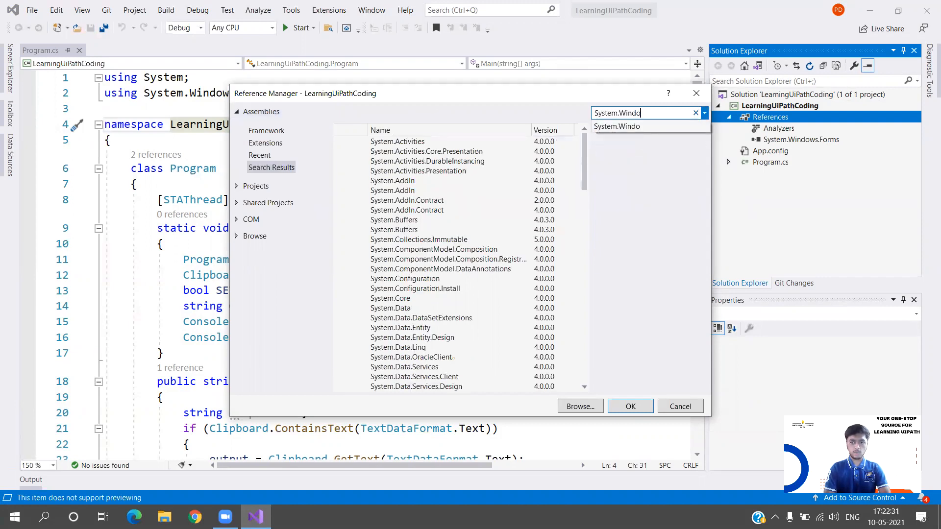
pyautogui.click(341, 161)
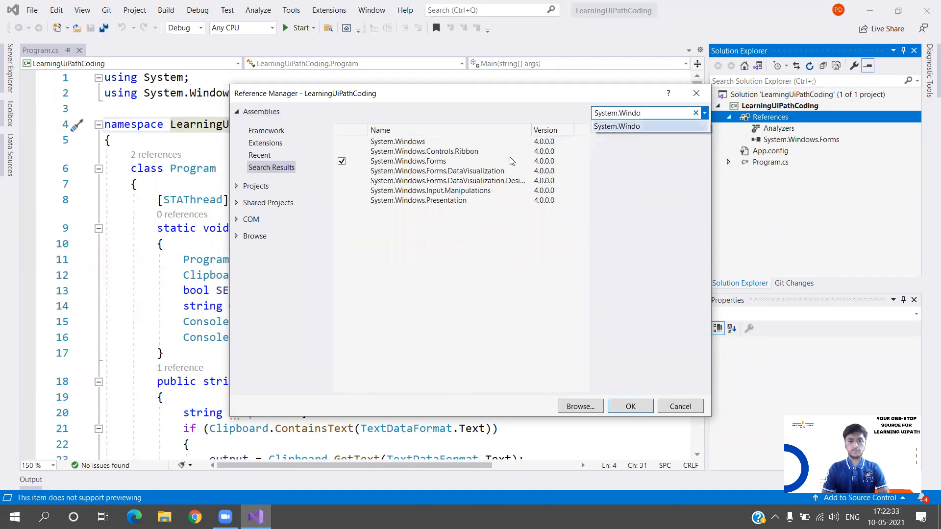
pyautogui.click(407, 160)
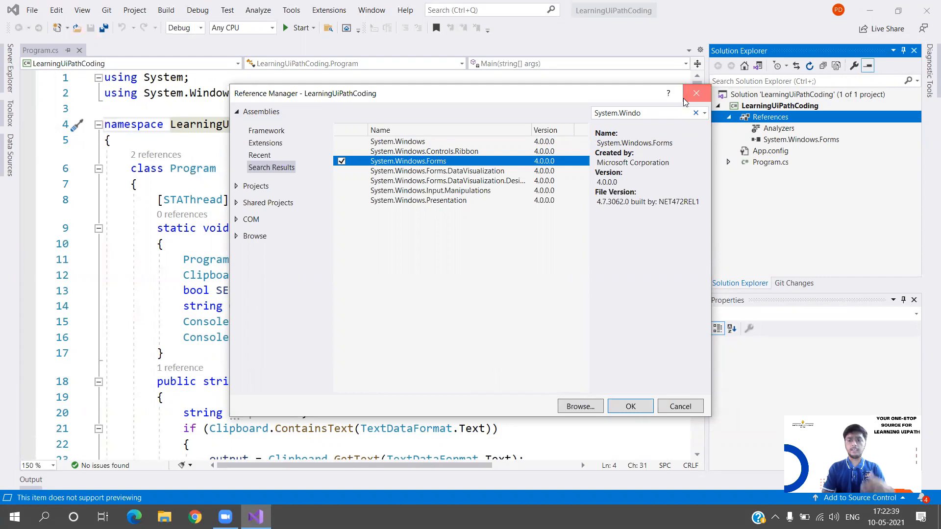
pyautogui.click(630, 406)
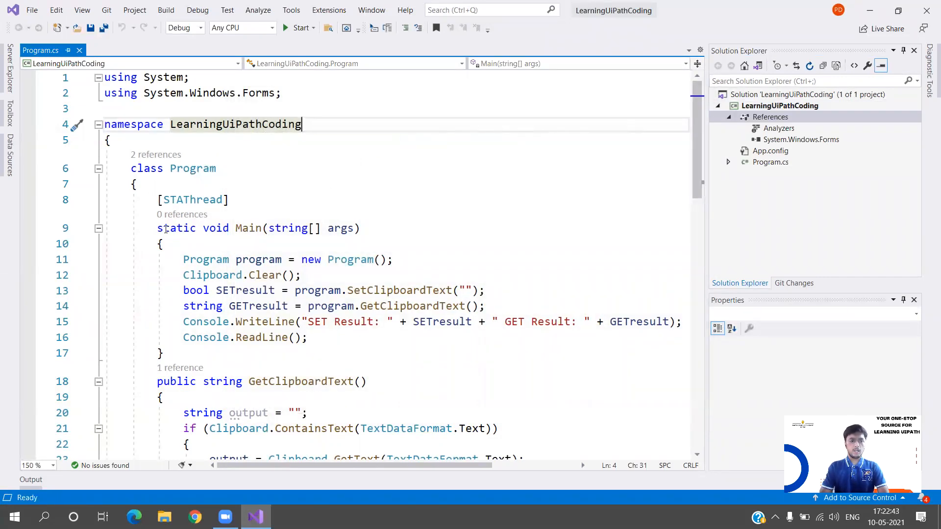
# Collapse Main and GetClipboardText to their signature lines
pyautogui.click(132, 184)
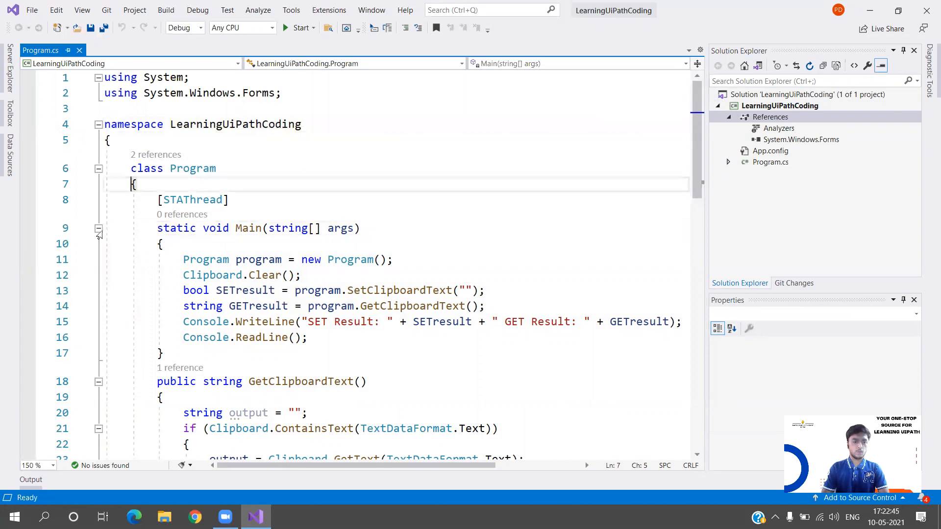
pyautogui.click(98, 229)
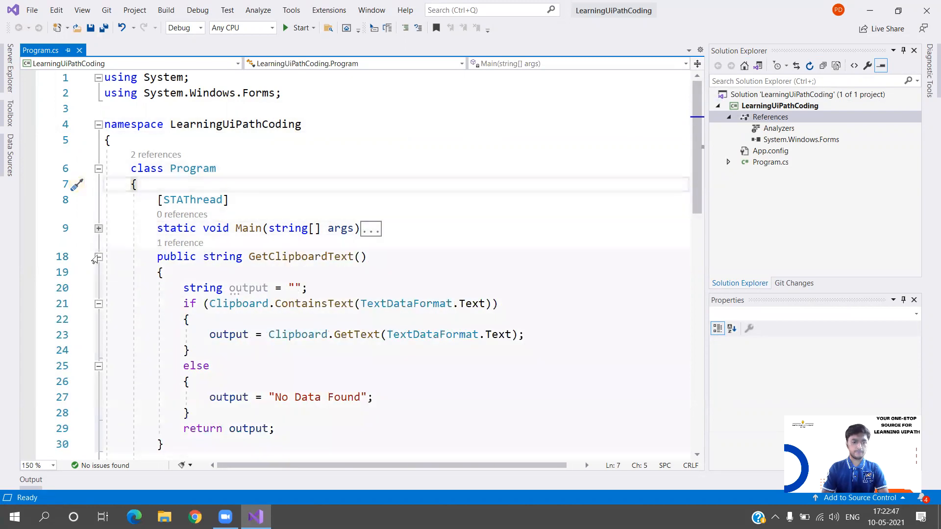
pyautogui.click(98, 256)
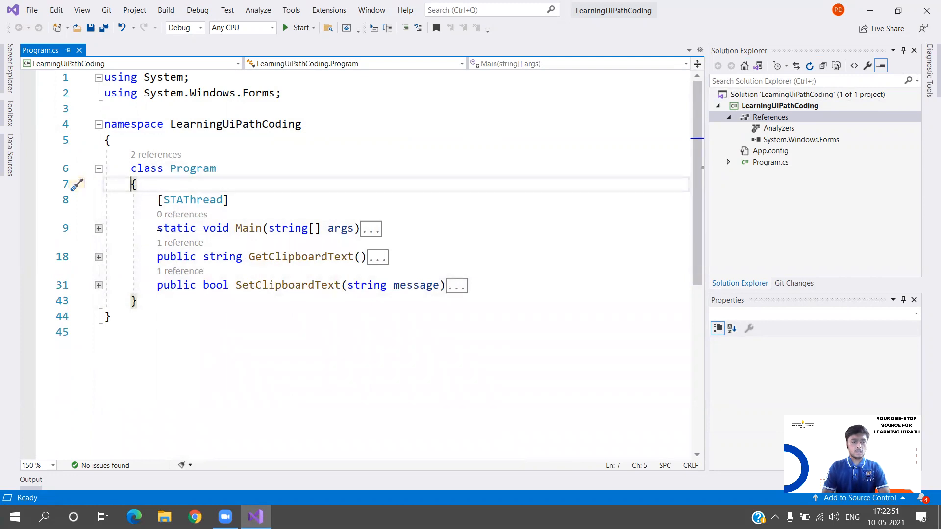
pyautogui.click(384, 229)
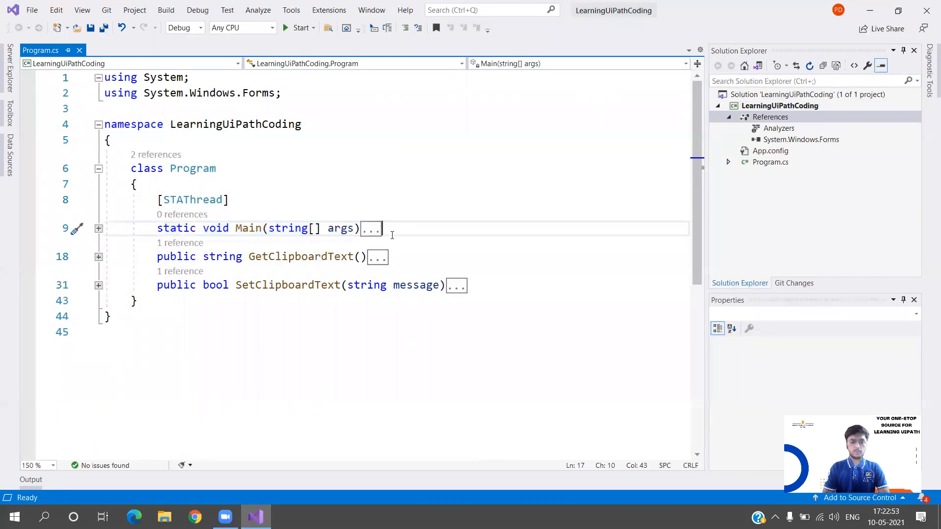
pyautogui.moveTo(371, 228)
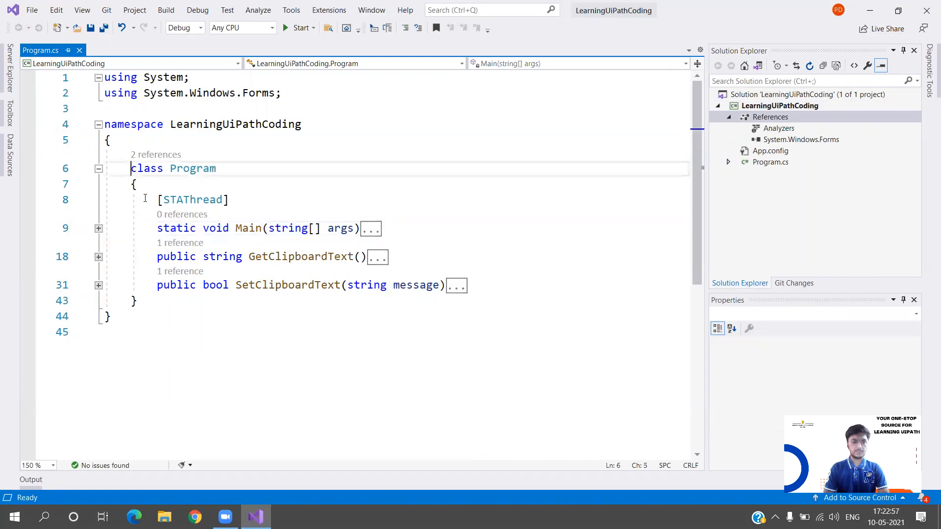
# Briefly expand Main to show its GetClipboardText call, then fold it again
pyautogui.click(98, 228)
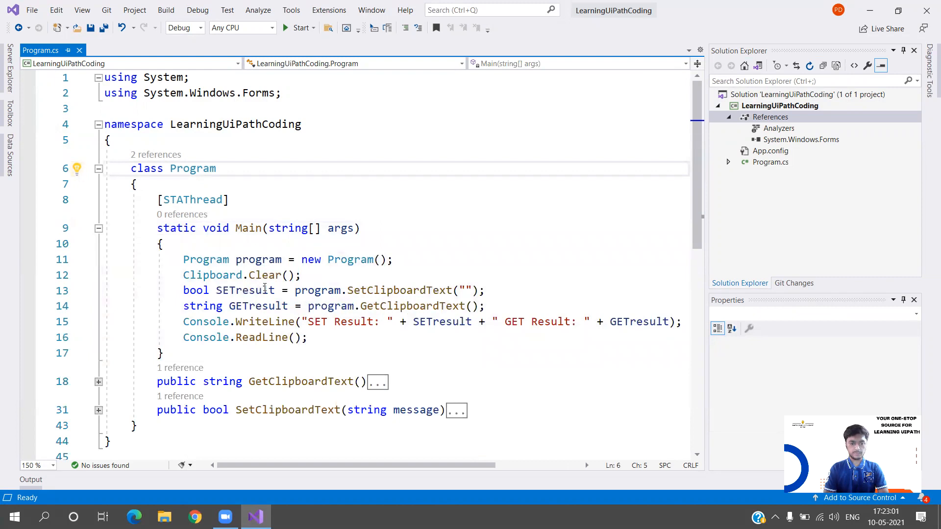
pyautogui.click(401, 306)
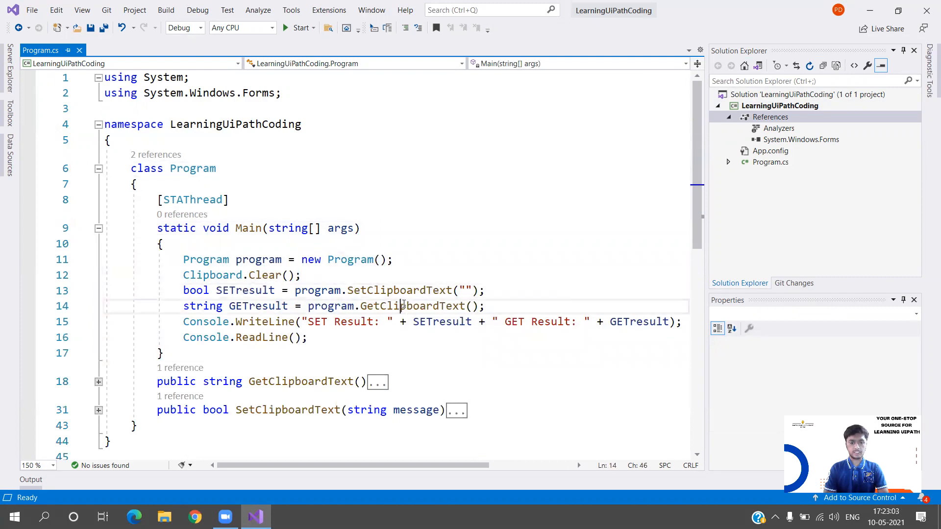
pyautogui.click(98, 229)
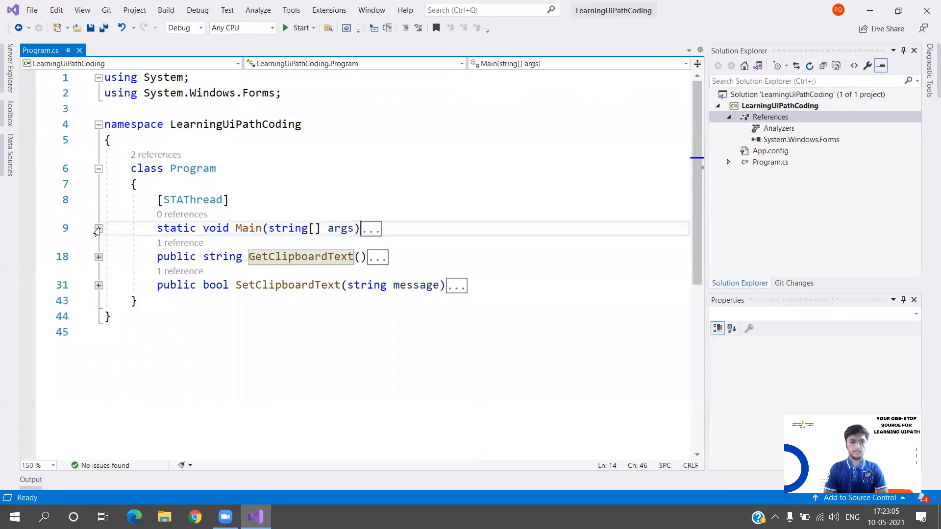
pyautogui.click(192, 199)
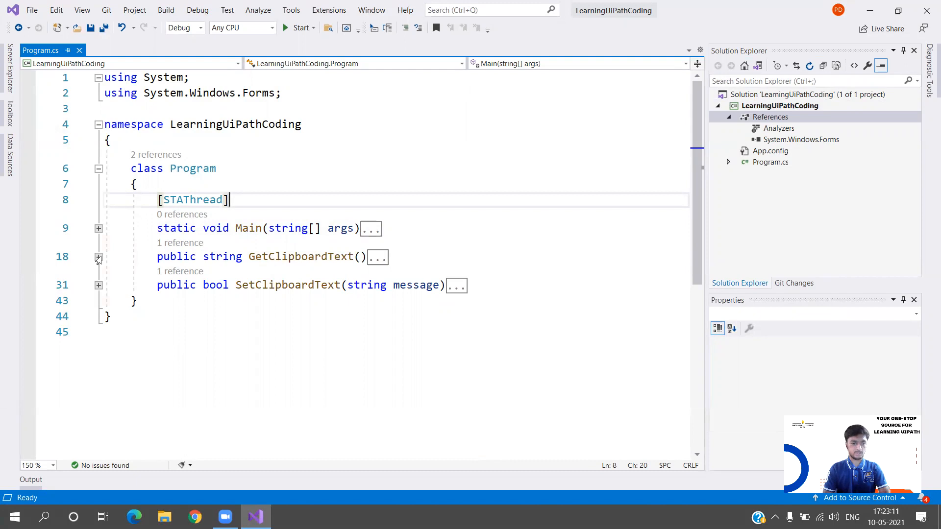
# Expand GetClipboardText and point out its string return type and output variable
pyautogui.click(98, 257)
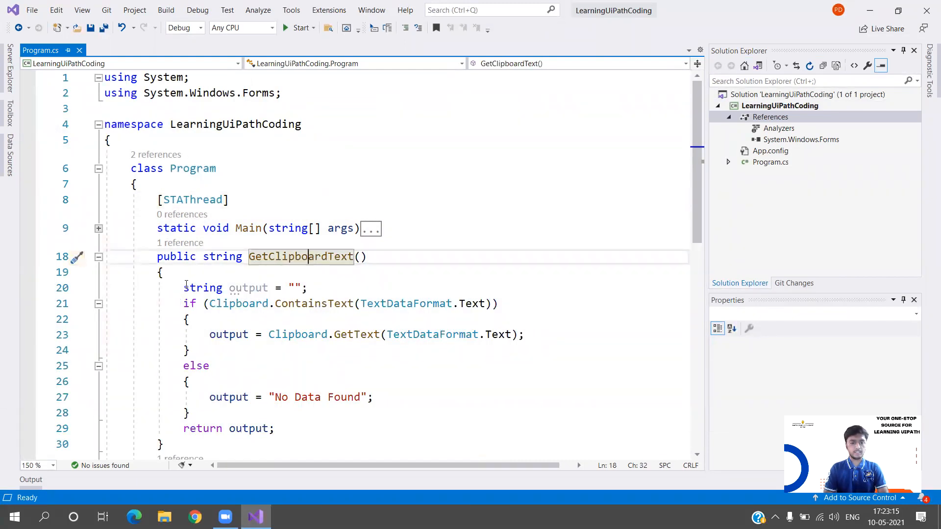
pyautogui.click(223, 255)
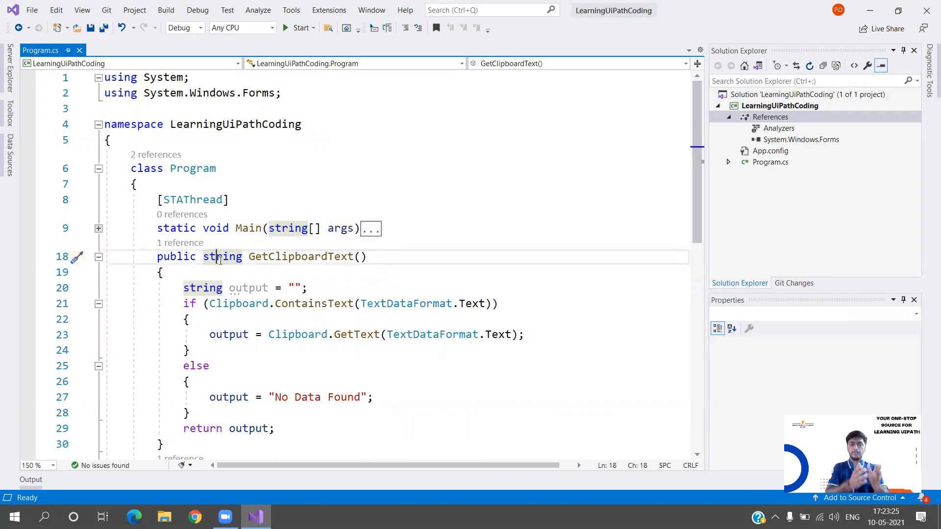
pyautogui.click(183, 288)
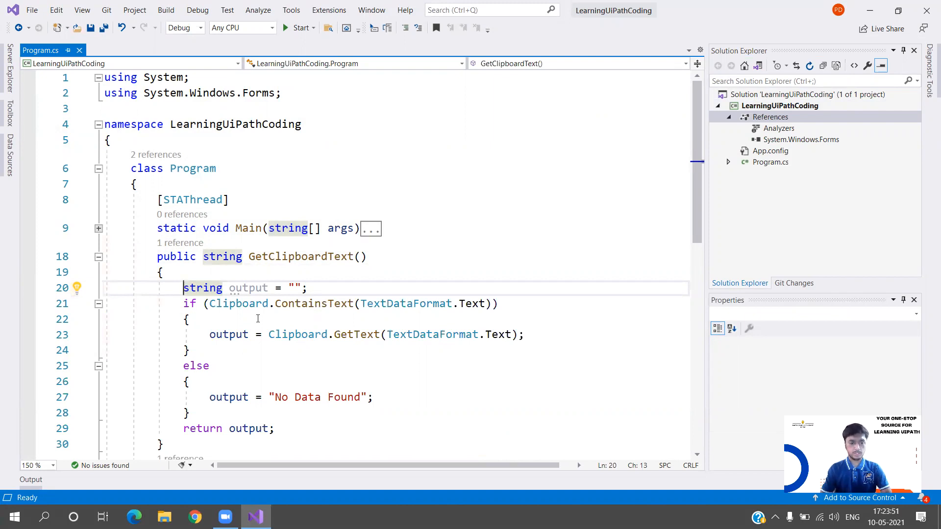
pyautogui.click(282, 303)
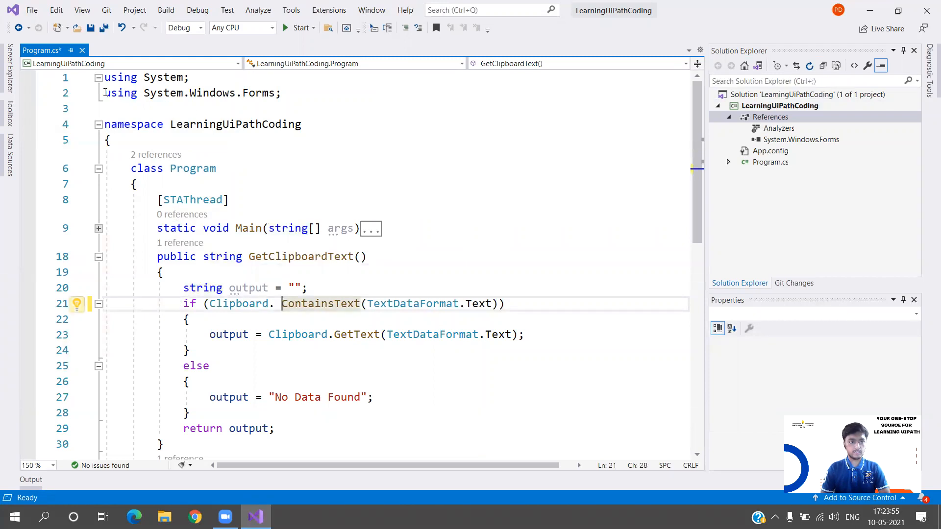
pyautogui.click(192, 93)
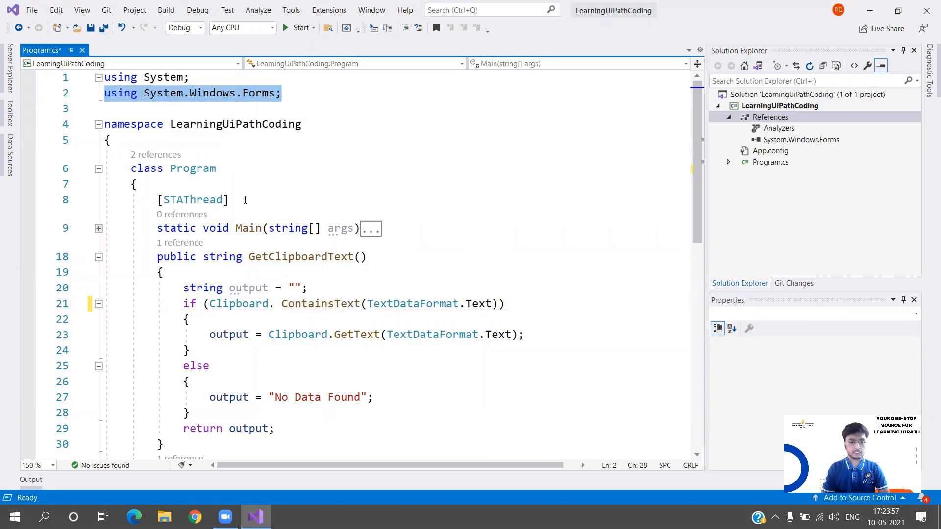
pyautogui.moveTo(239, 302)
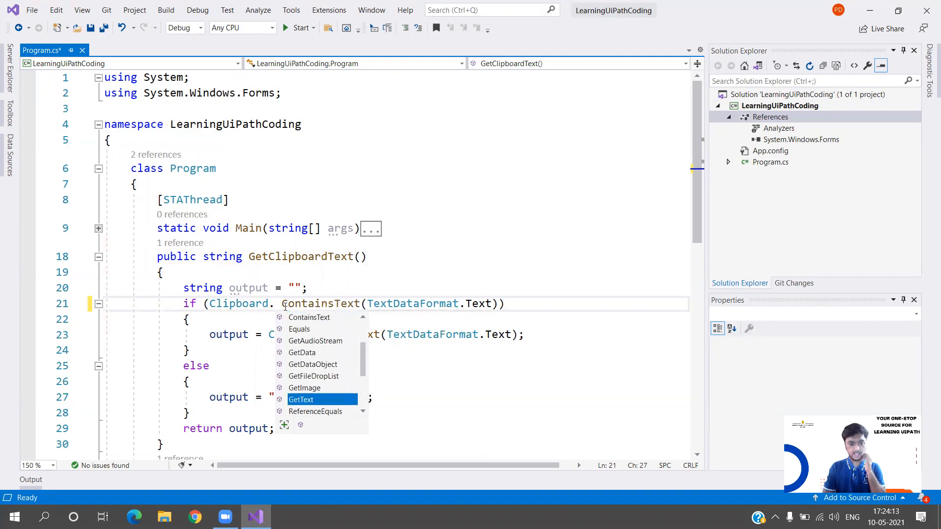
pyautogui.scroll(-3)
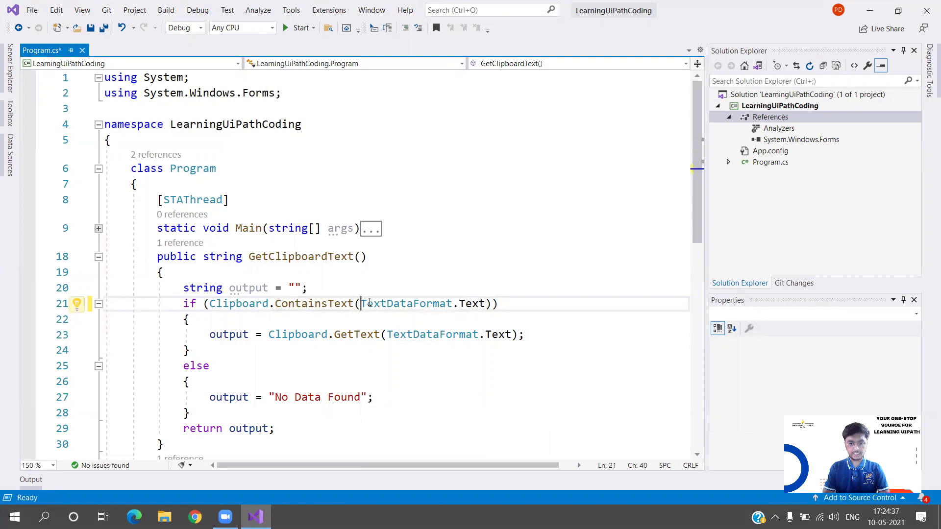
# Walk through GetClipboardText's GetText and else branches, then collapse the method
pyautogui.click(187, 318)
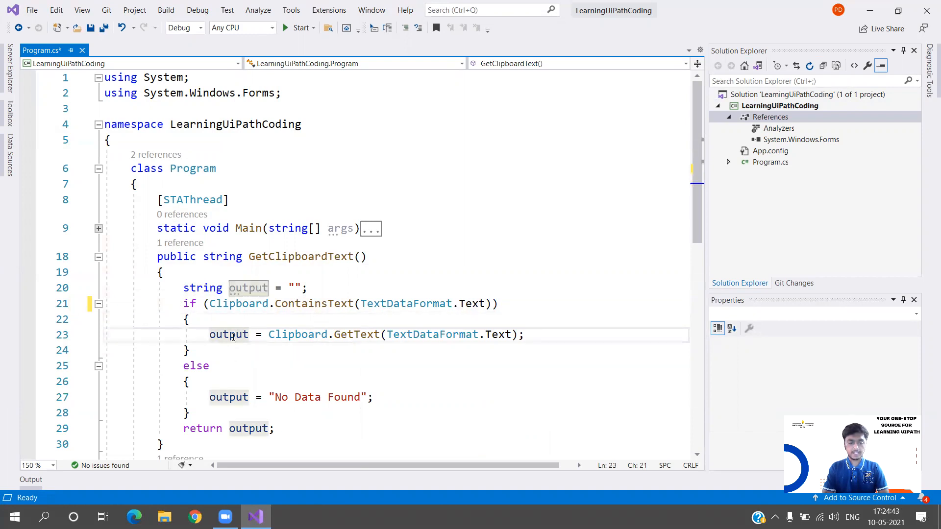
pyautogui.click(268, 334)
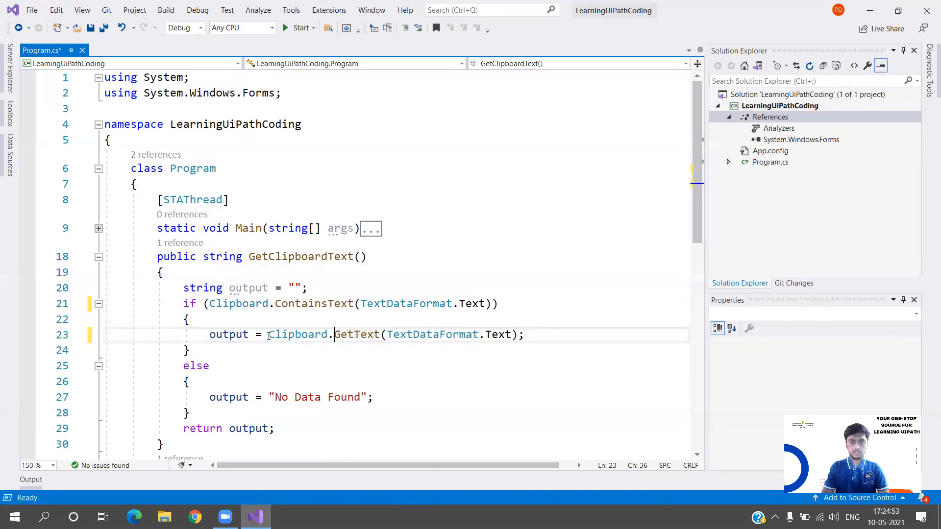
pyautogui.click(213, 334)
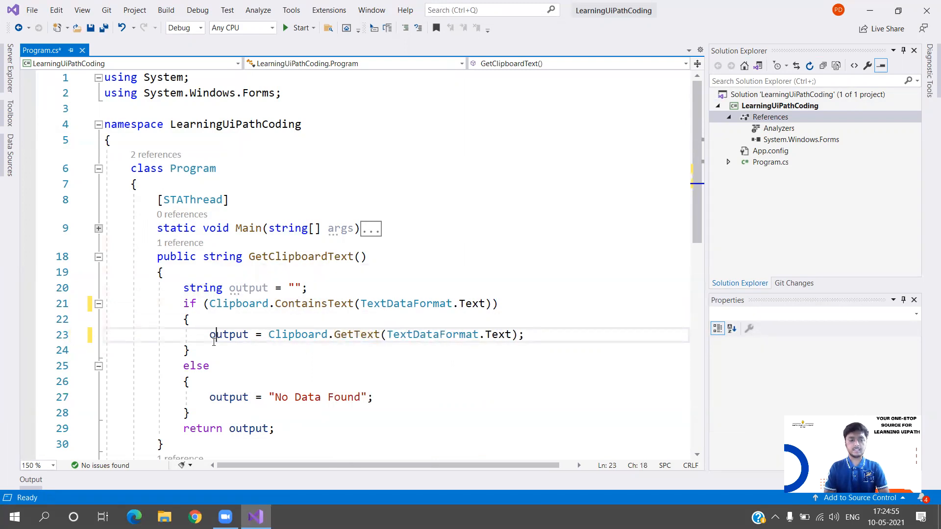
pyautogui.click(189, 350)
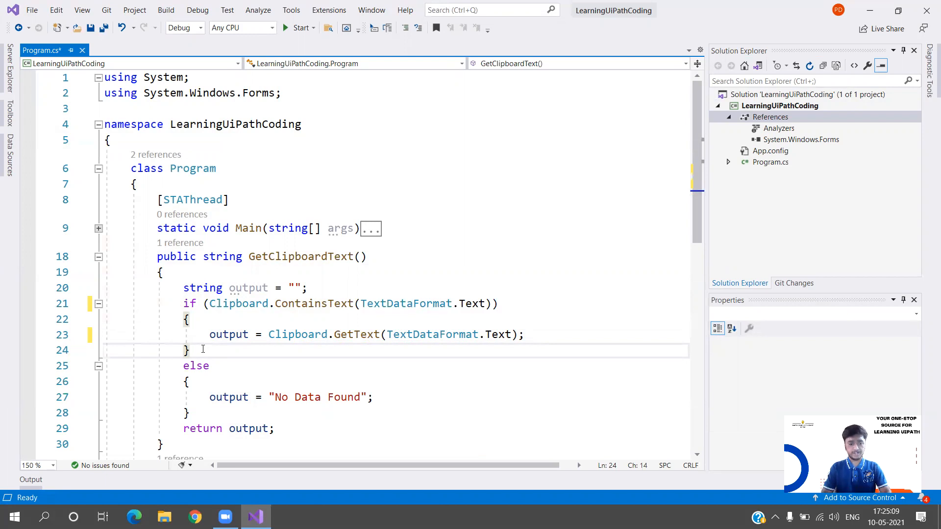
pyautogui.click(196, 366)
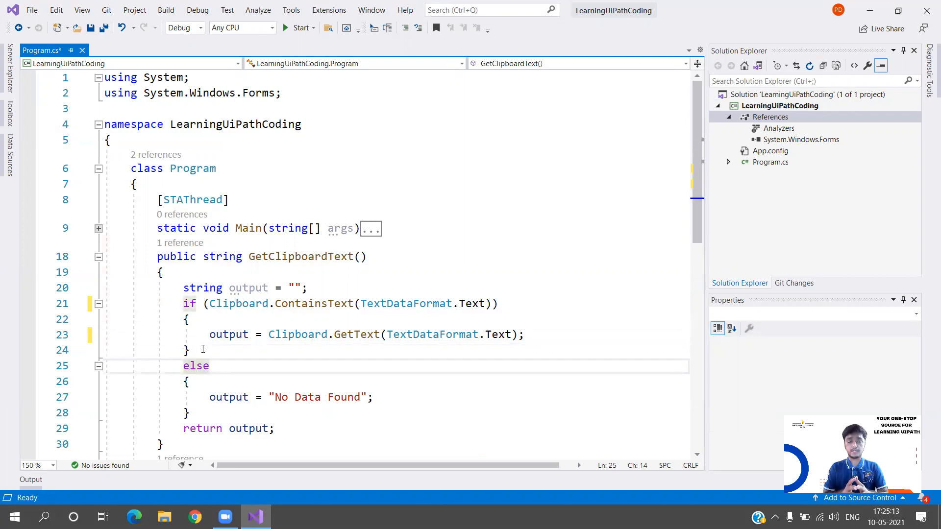
pyautogui.click(210, 397)
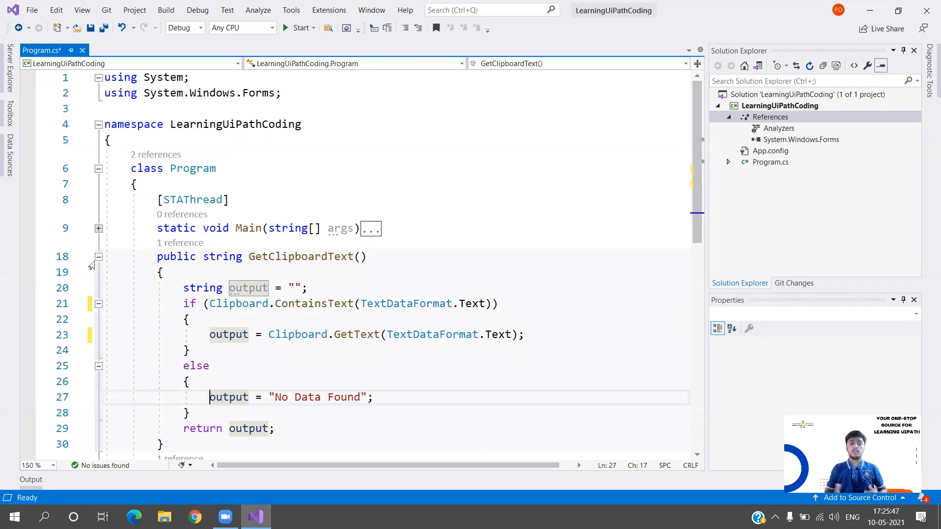
pyautogui.click(98, 257)
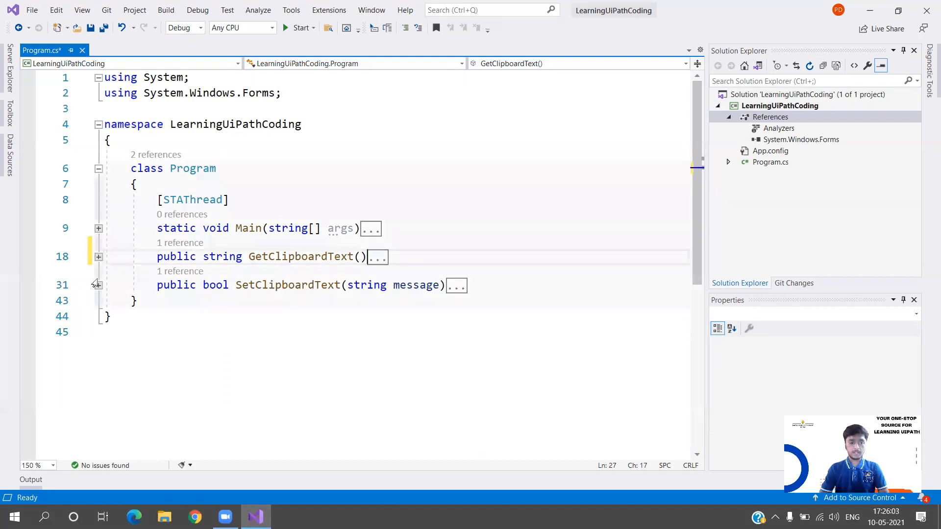
pyautogui.click(99, 284)
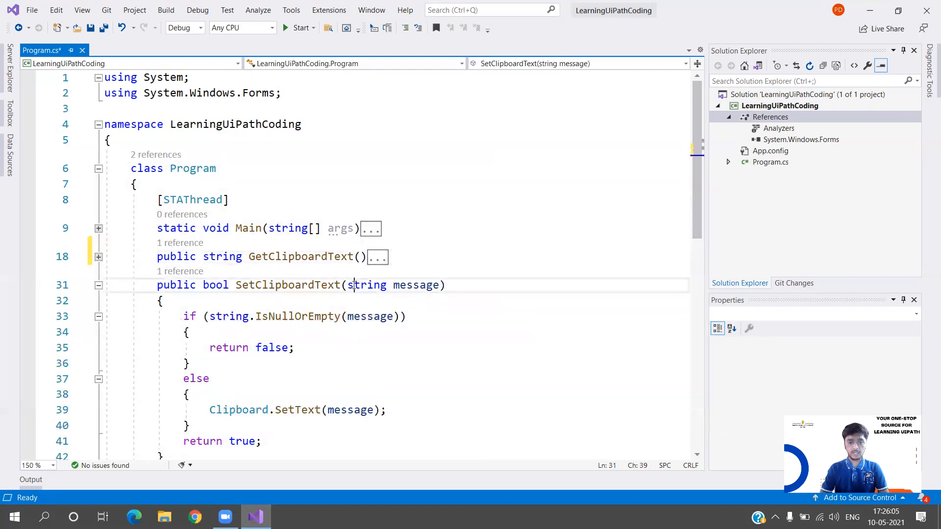
pyautogui.click(355, 317)
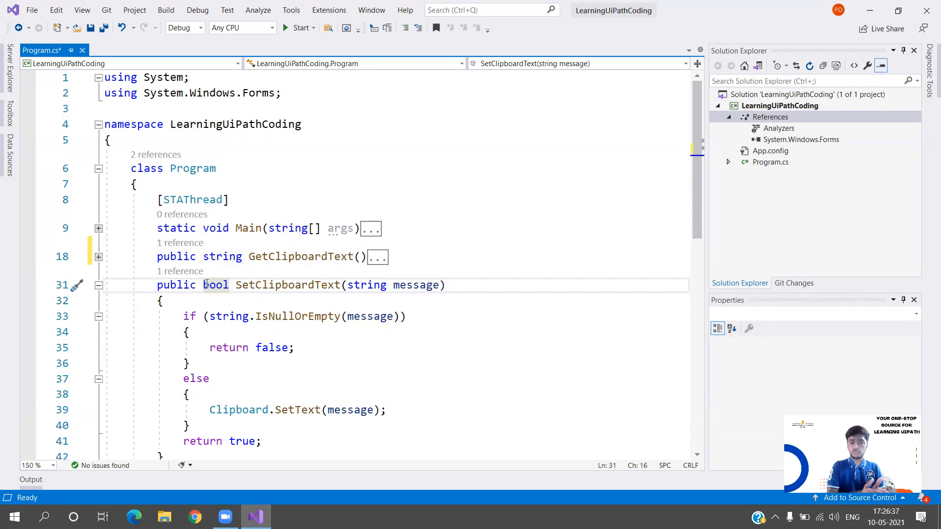
pyautogui.click(188, 363)
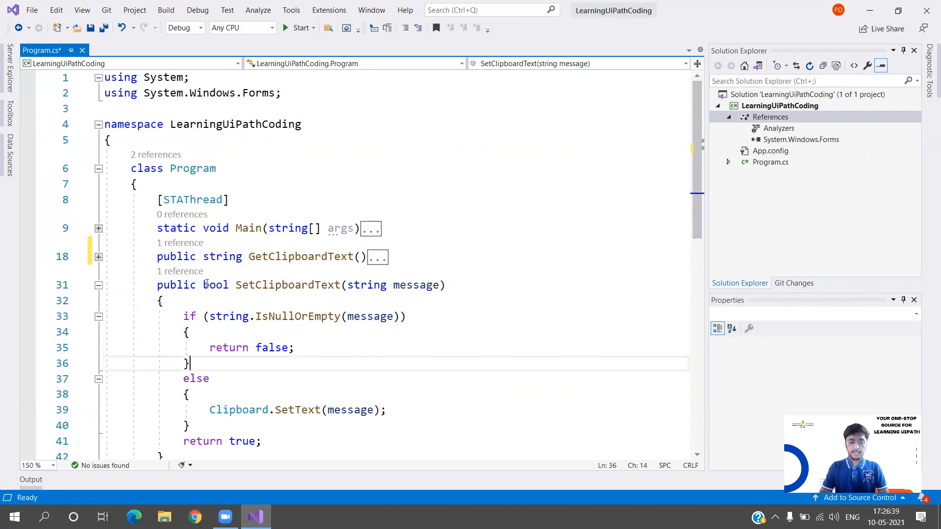
pyautogui.click(302, 410)
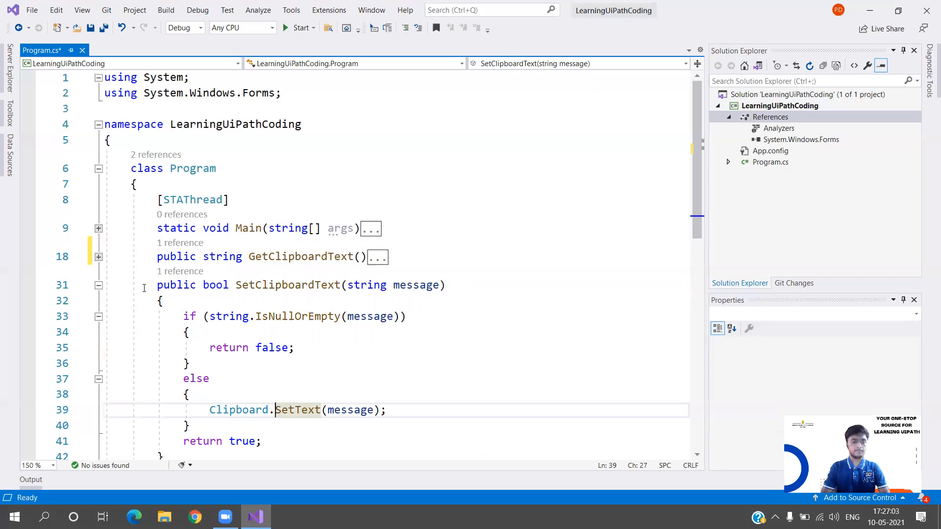
pyautogui.click(98, 285)
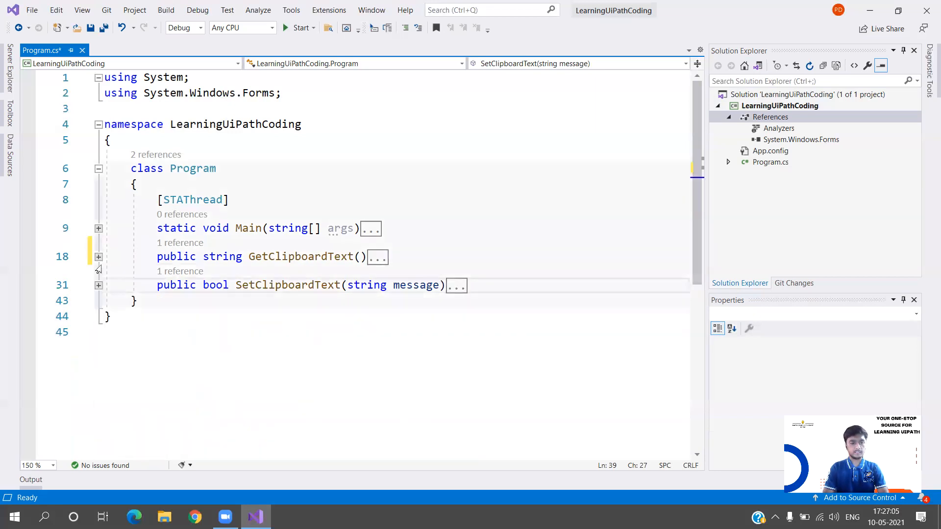
# Expand Main and complete the Clipboard.Clear() call before the set and get calls
pyautogui.click(98, 229)
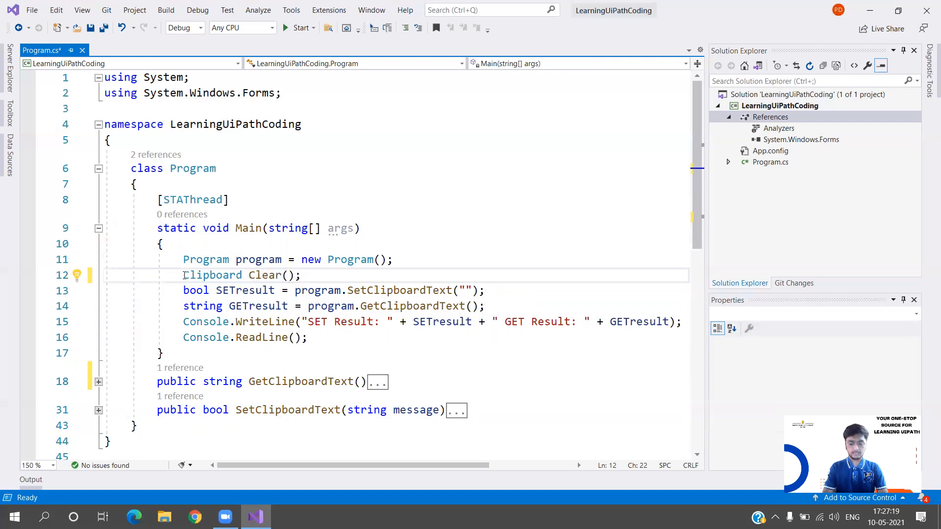
pyautogui.write('.Cle')
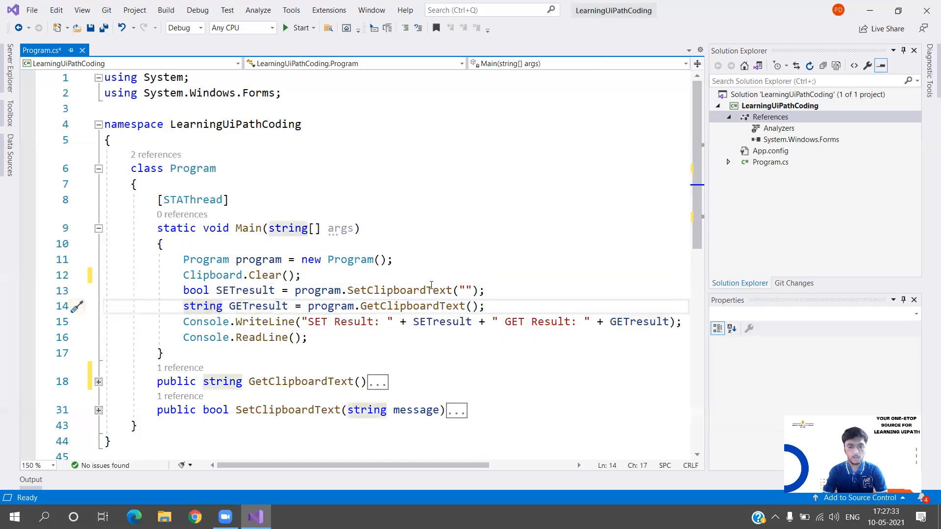
# Set the SetClipboardText argument to "Hey, This is SetClipboardText function" and save
pyautogui.click(462, 290)
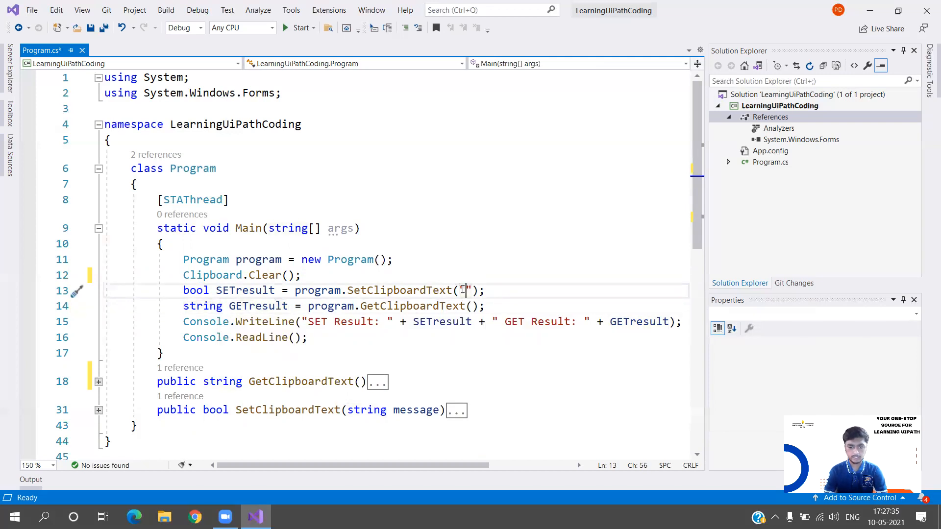
pyautogui.write('Hey,')
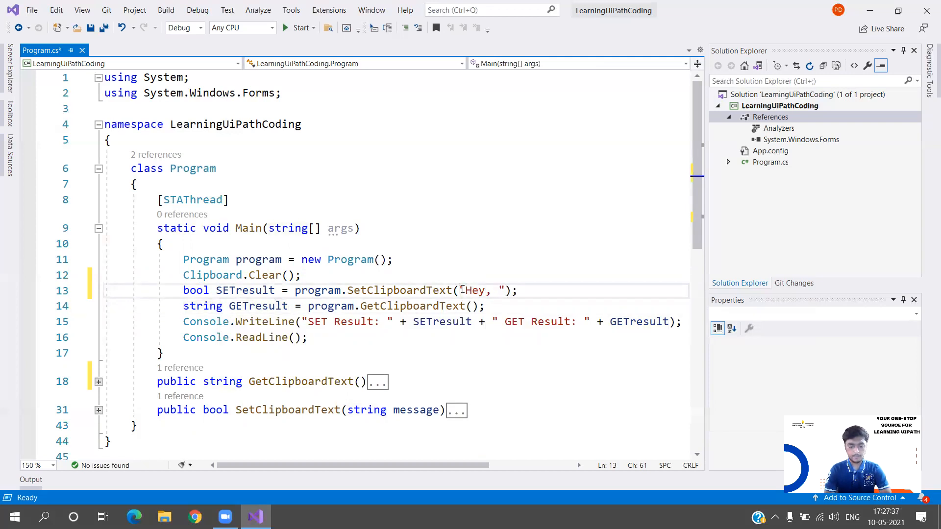
pyautogui.write('This is')
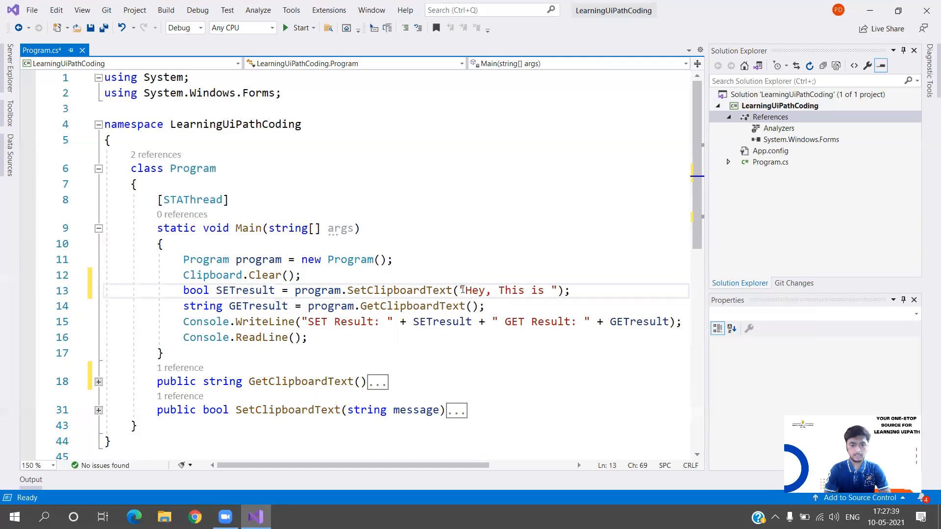
pyautogui.write('SetClipb')
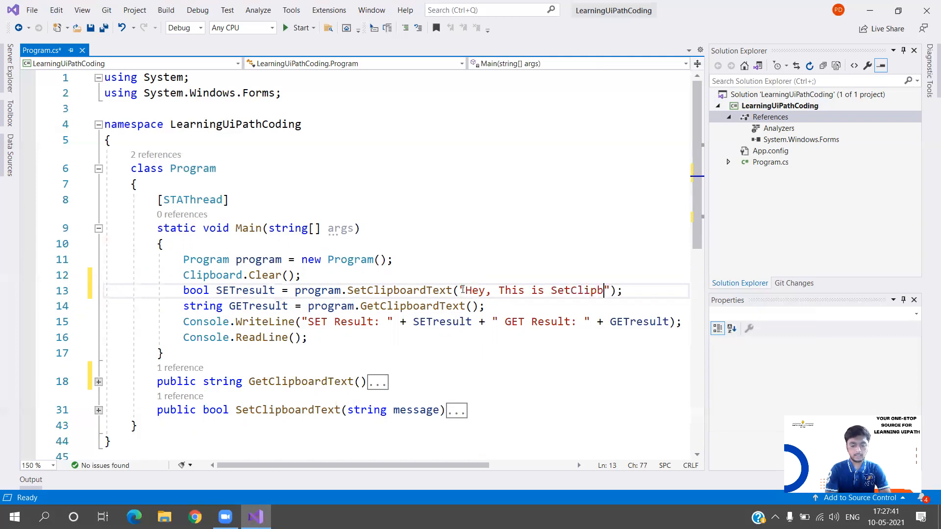
pyautogui.write('oardText')
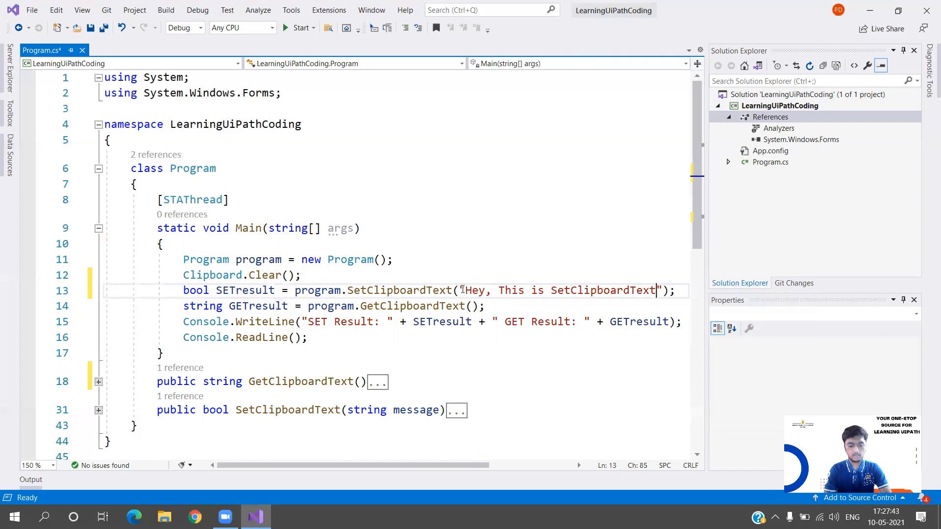
pyautogui.write('function')
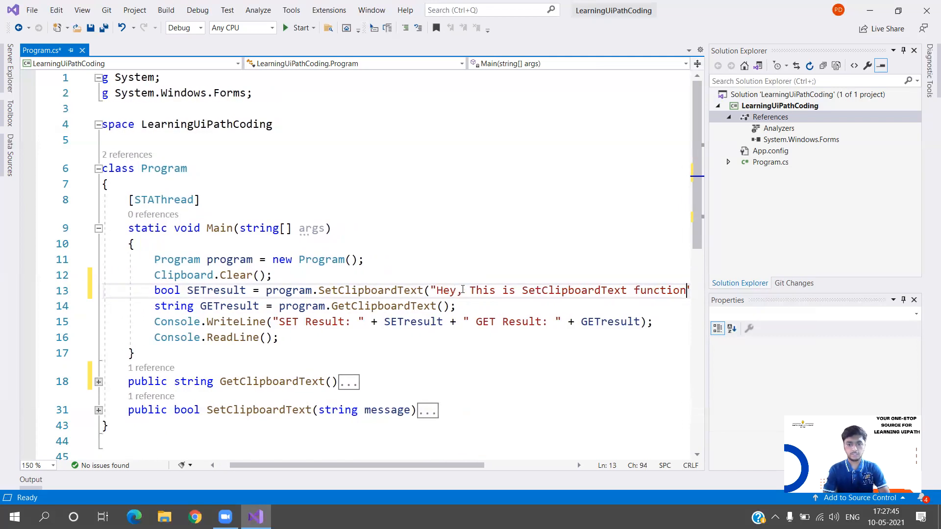
pyautogui.press('ctrl+s')
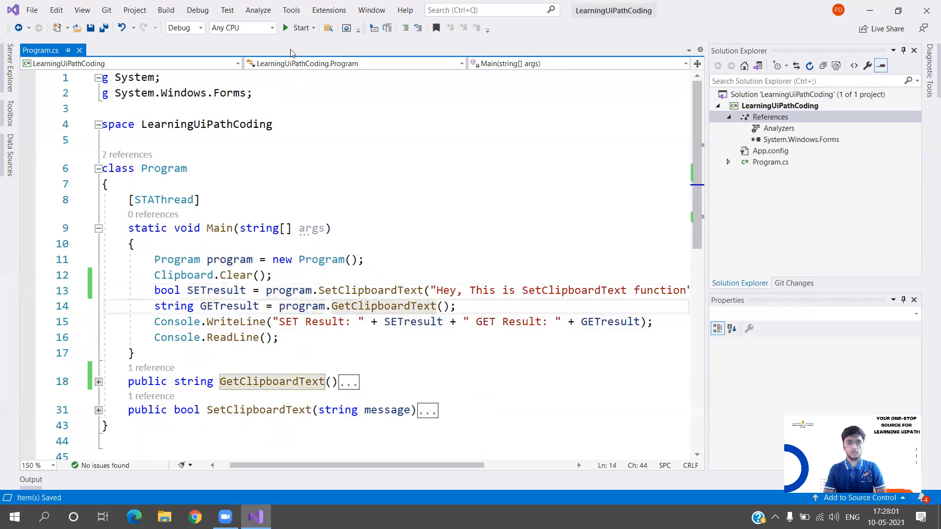
# Start debugging the program and dismiss the fatal error dialog with OK
pyautogui.click(300, 28)
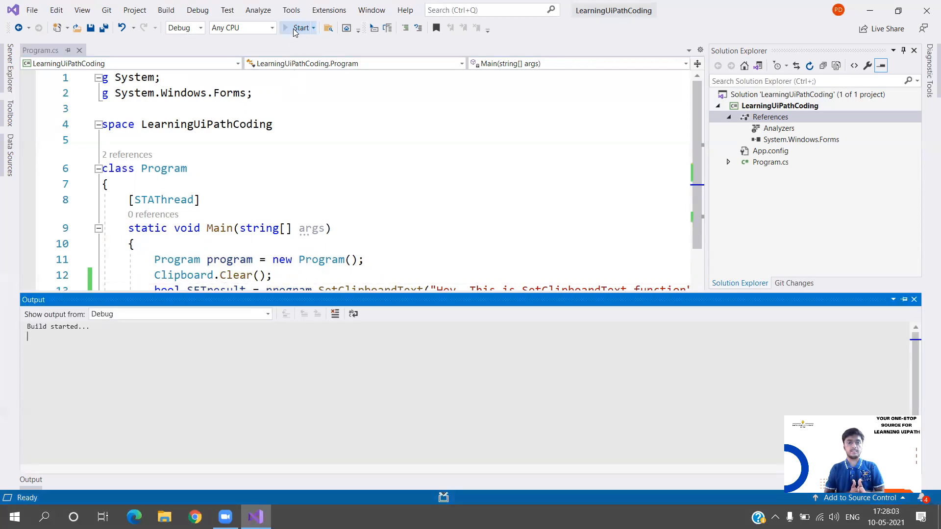
pyautogui.click(301, 27)
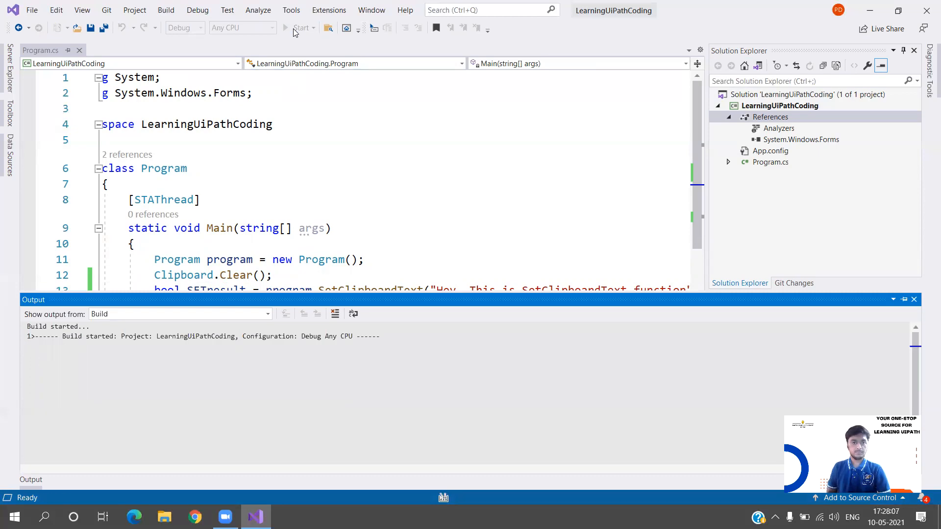
pyautogui.click(302, 28)
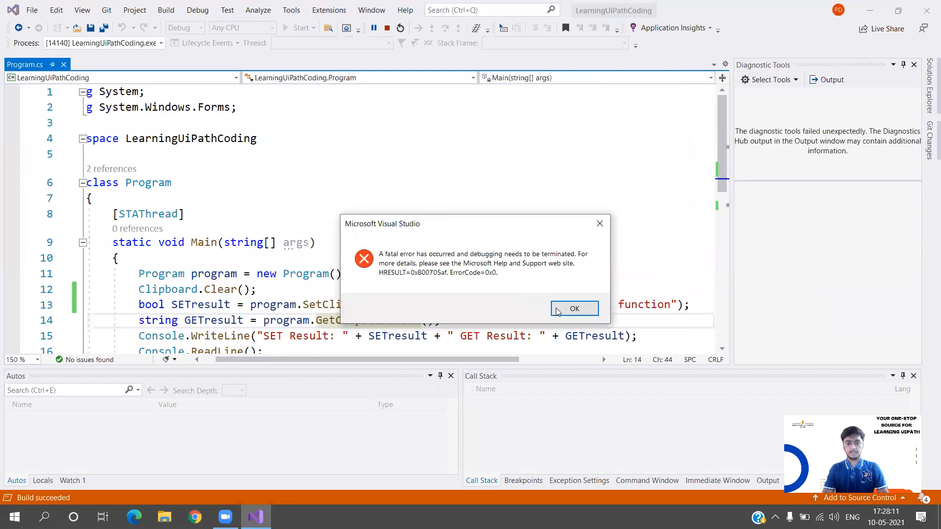
pyautogui.click(573, 309)
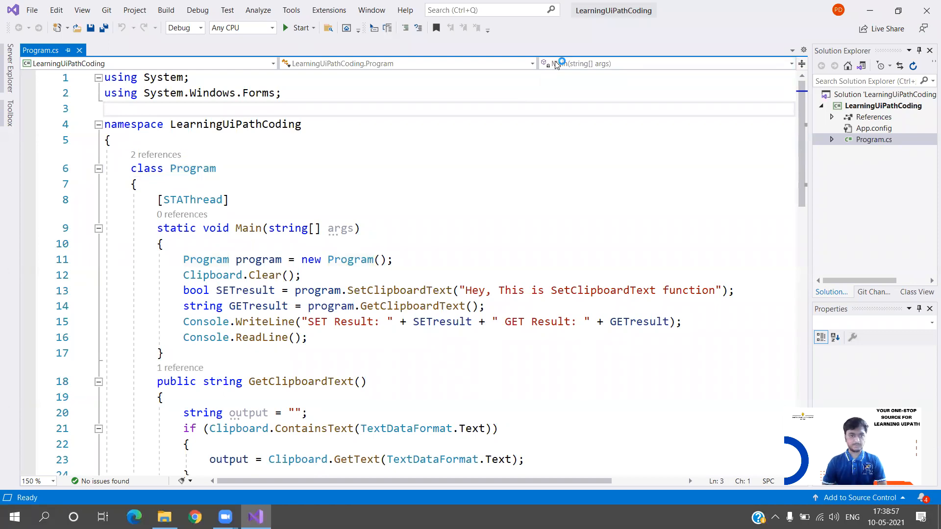
pyautogui.moveTo(298, 27)
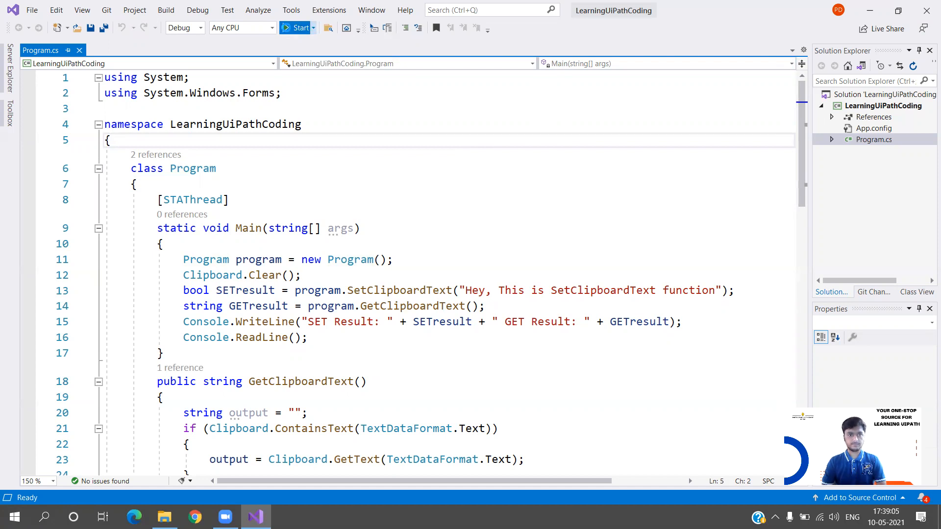
# Rerun the program, read "SET Result: True GET Result: Hey, This is SetClipboardText function", and close the console
pyautogui.click(298, 28)
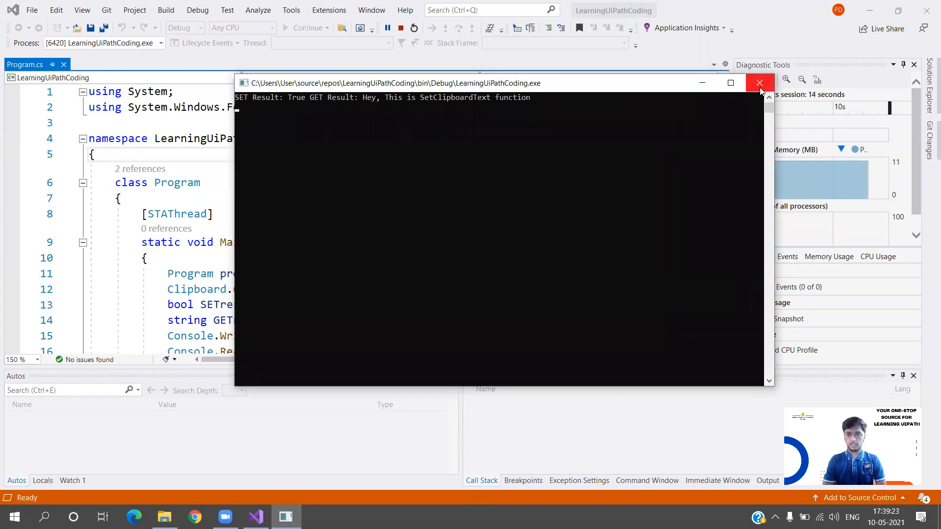
pyautogui.click(760, 82)
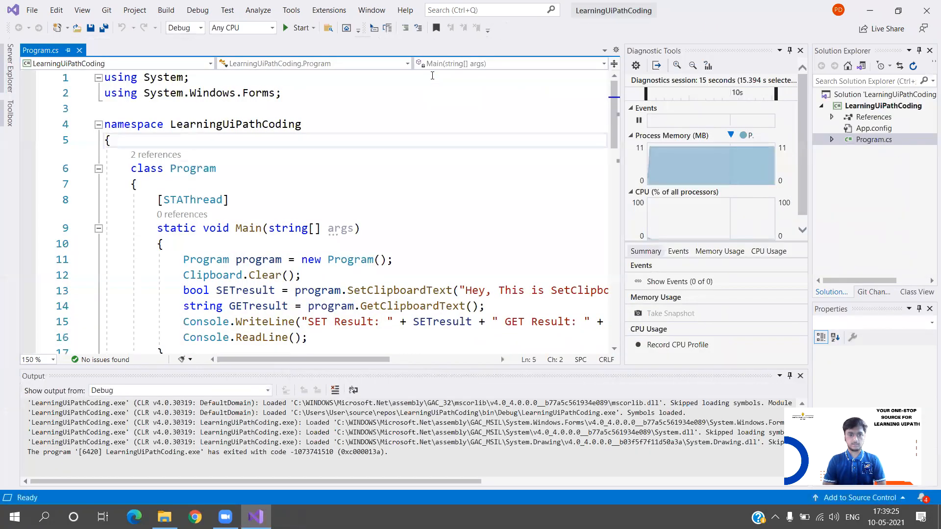
# Clear the SetClipboardText message argument and close the Diagnostic Tools and Output windows
pyautogui.click(464, 291)
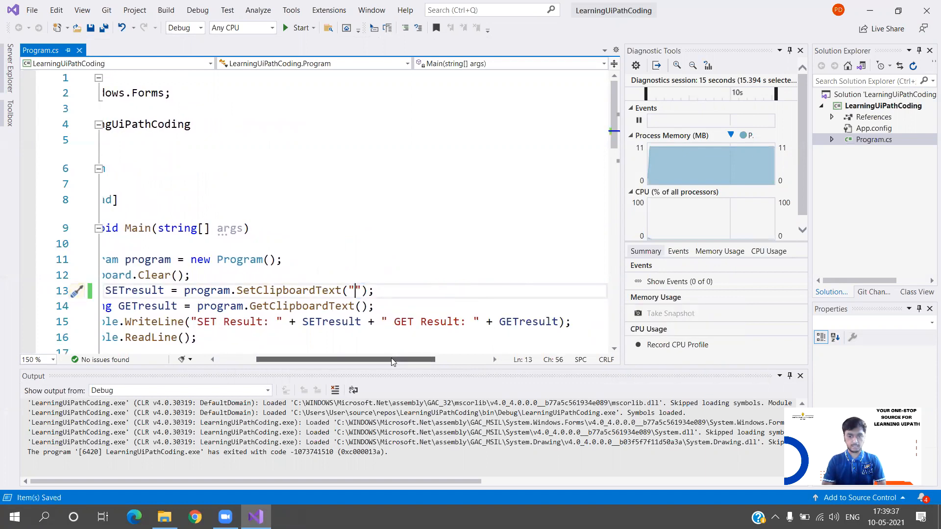
pyautogui.hscroll(-3)
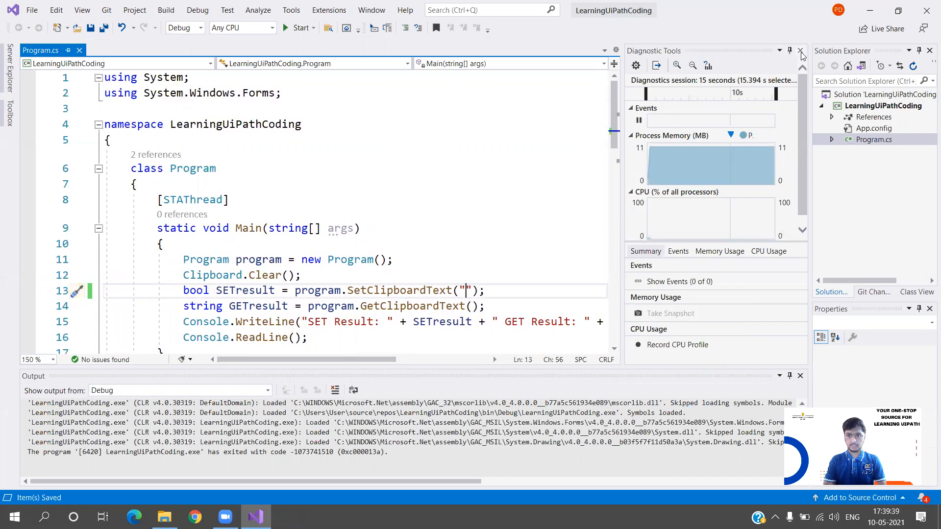
pyautogui.click(800, 50)
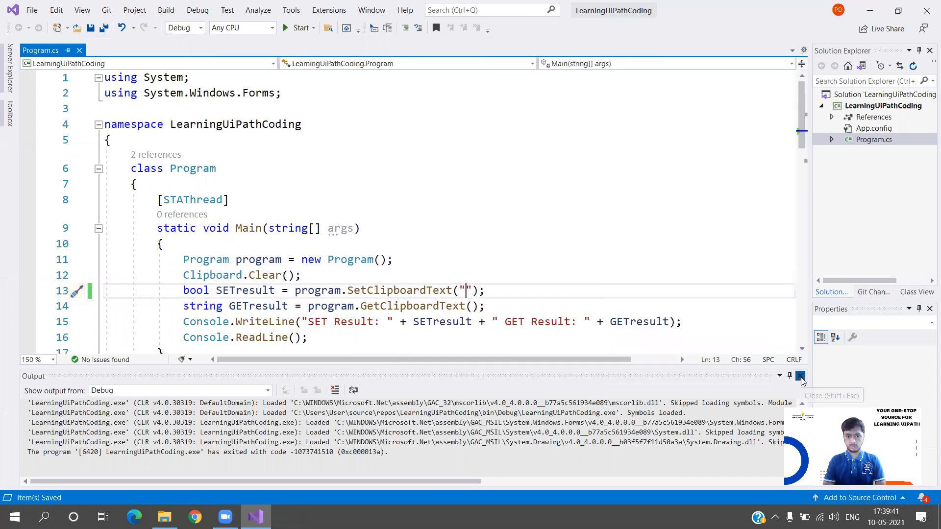
pyautogui.click(801, 377)
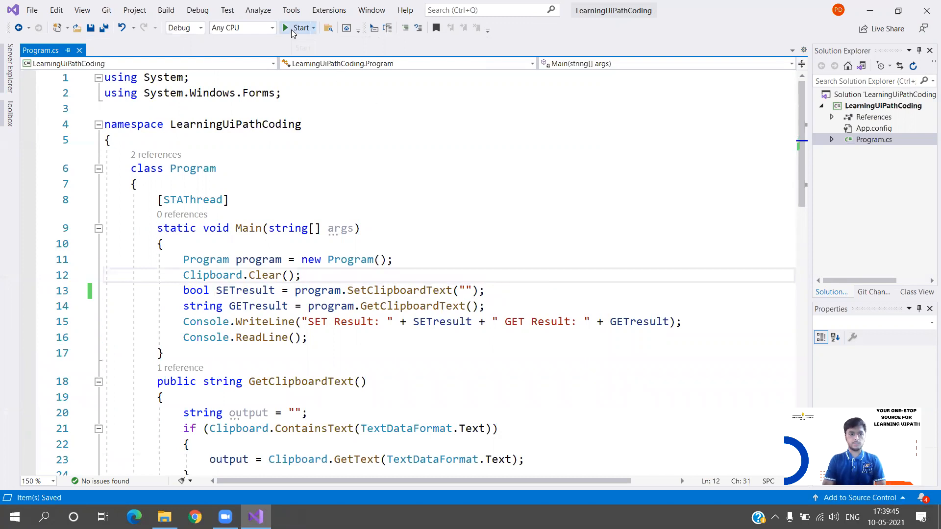
# Run the program with the empty message to test that case, then dismiss the Output window
pyautogui.click(300, 27)
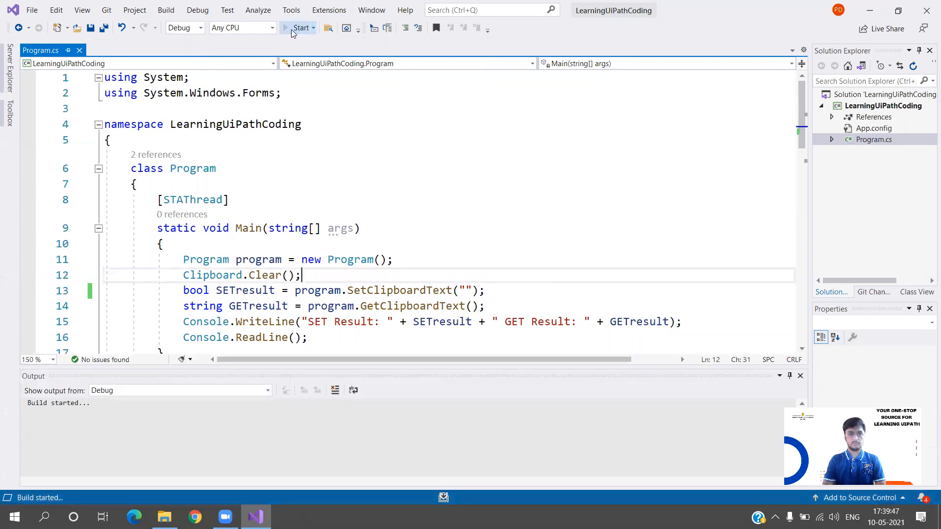
pyautogui.click(300, 28)
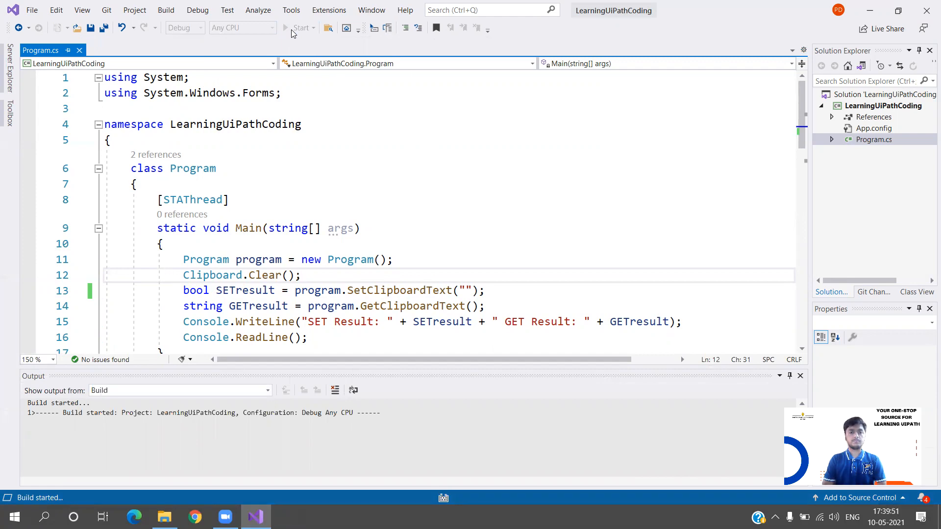
pyautogui.click(300, 27)
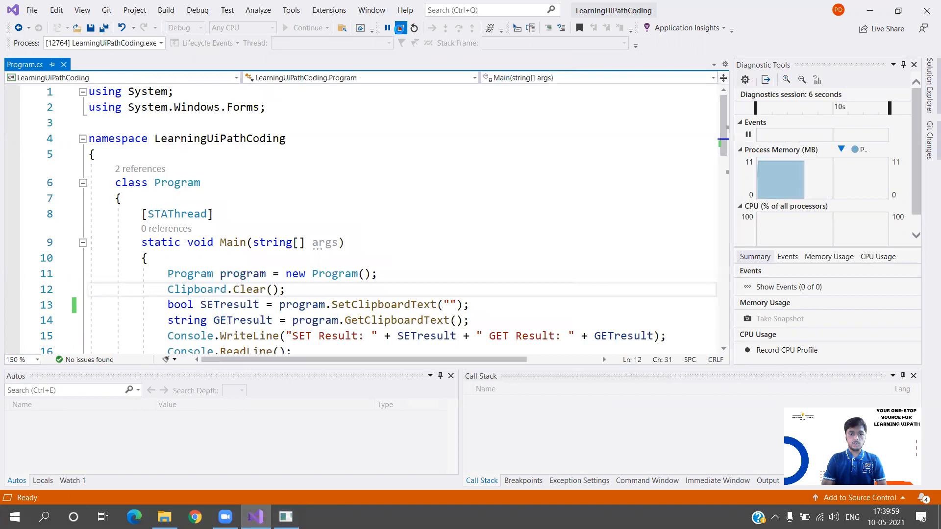
pyautogui.click(413, 27)
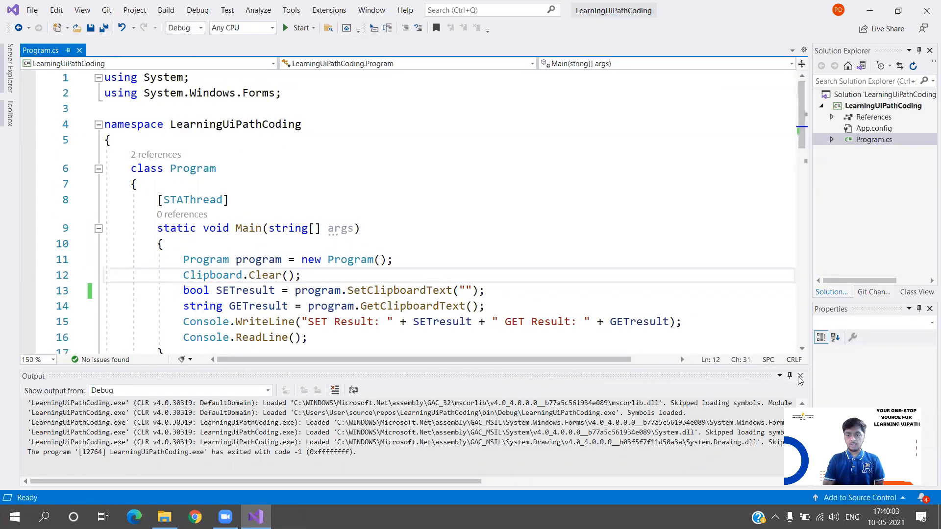
pyautogui.click(800, 376)
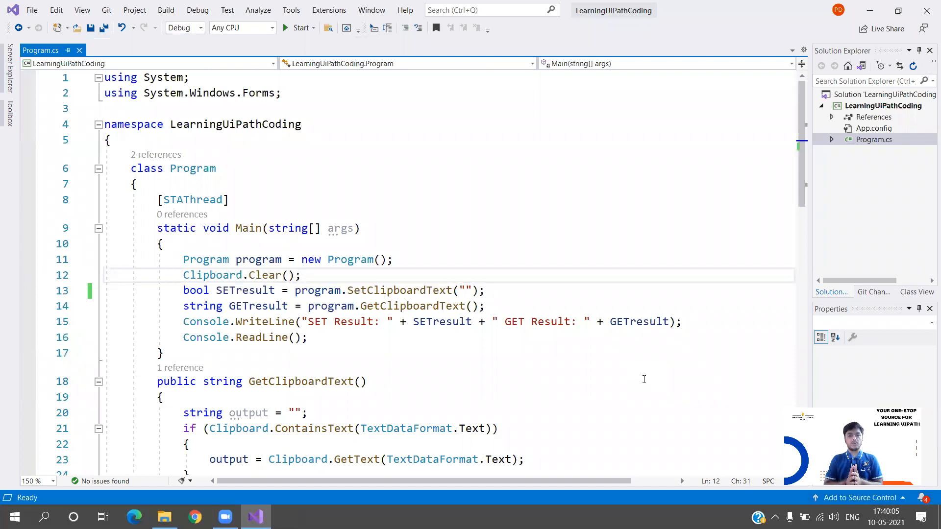